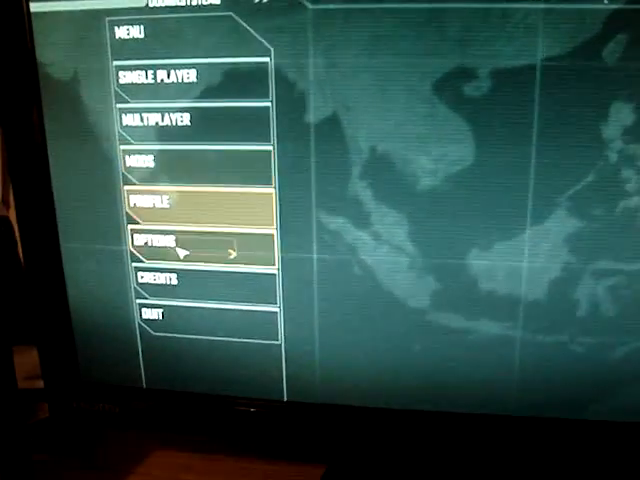
Load the saved game and continue past the loading screen into jungle gameplay.
left_click(160, 244)
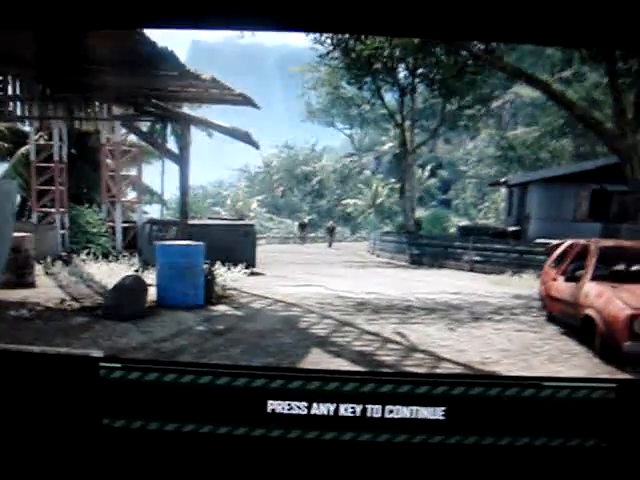
key("space")
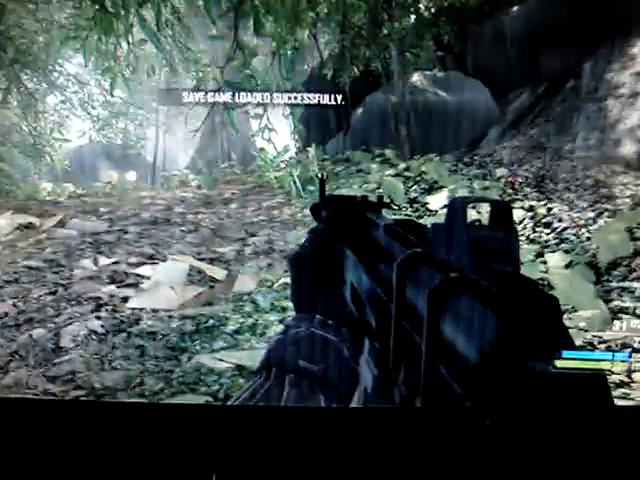